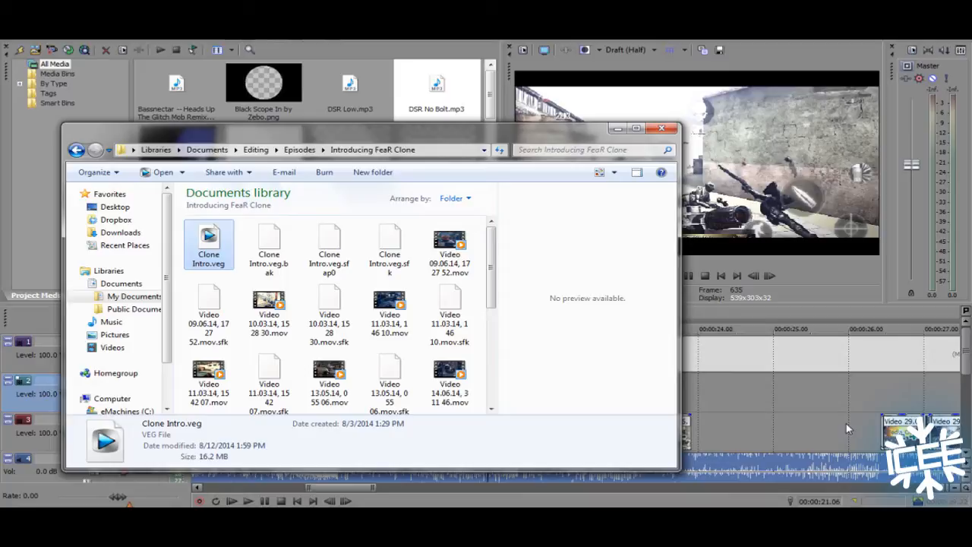
mouse_move(514, 388)
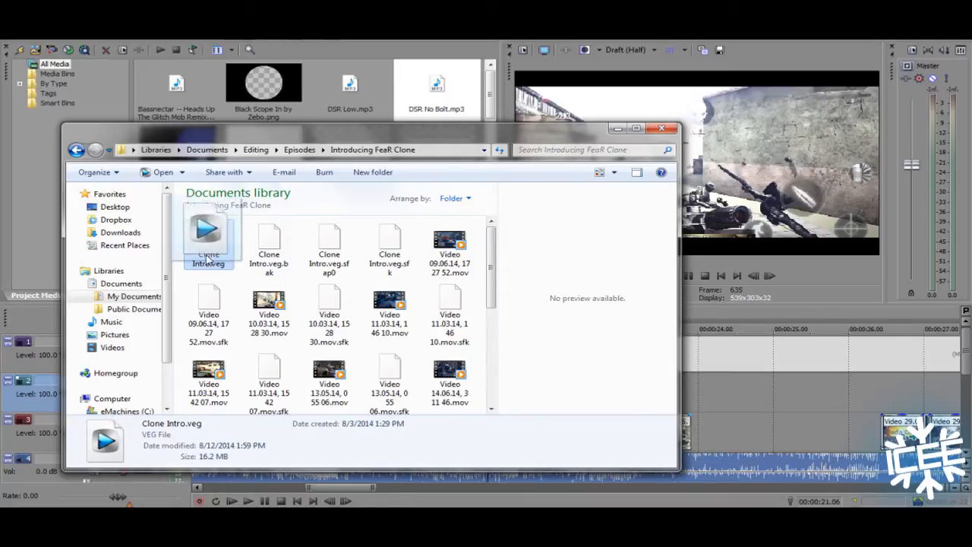
Step: Select Clone Intro.veg in the Introducing FeaR Clone folder to drag it out
left_click(208, 236)
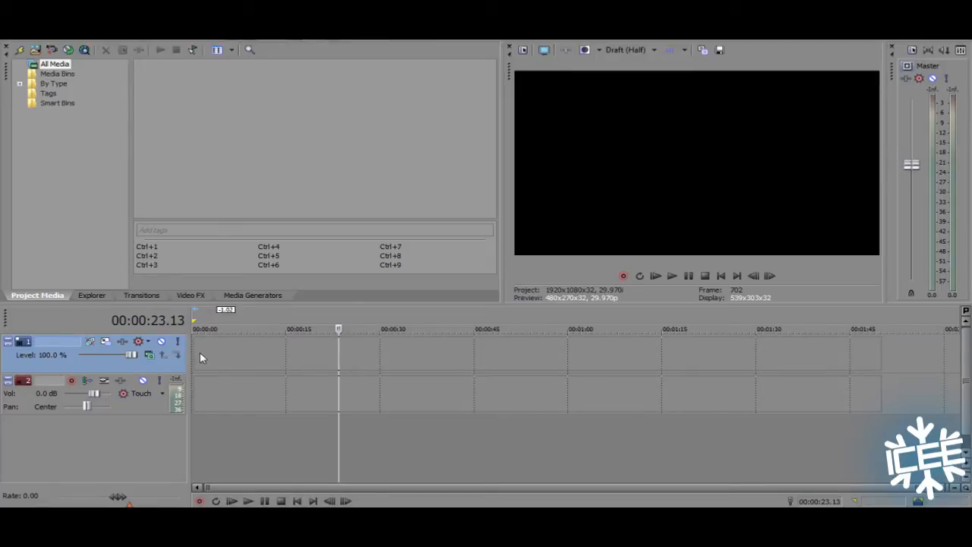
mouse_move(225, 351)
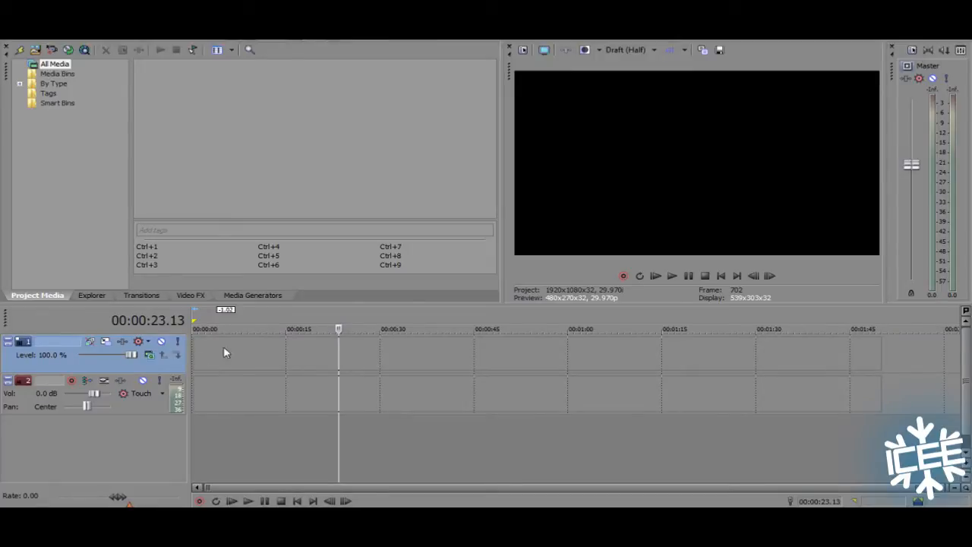
mouse_move(498, 211)
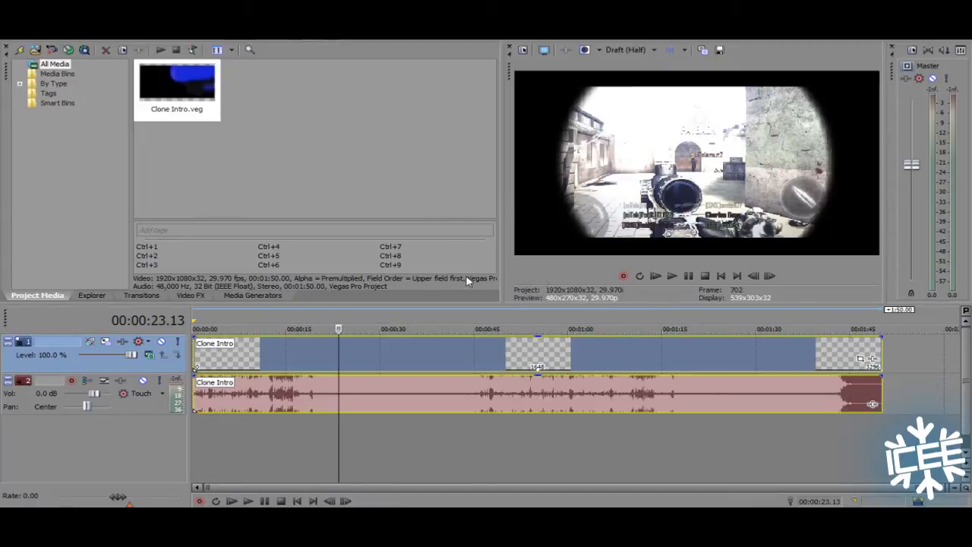
mouse_move(547, 284)
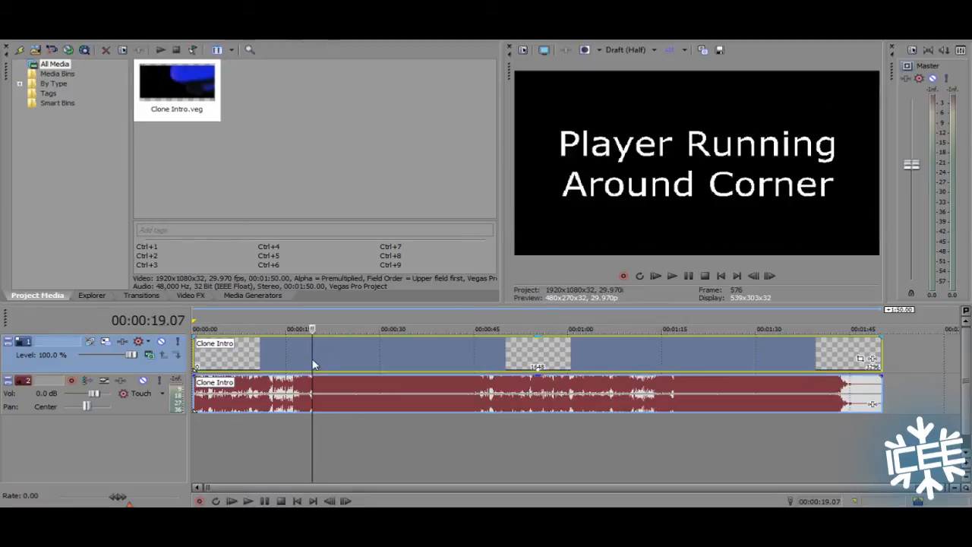
Step: Drop Clone Intro.veg at the timeline start as a nested clip and play it back
left_click(364, 329)
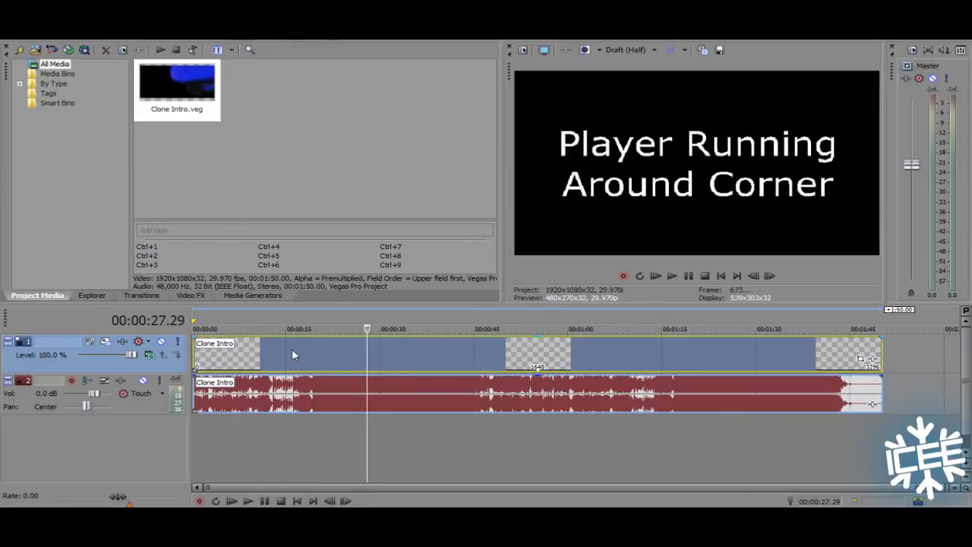
left_click(275, 328)
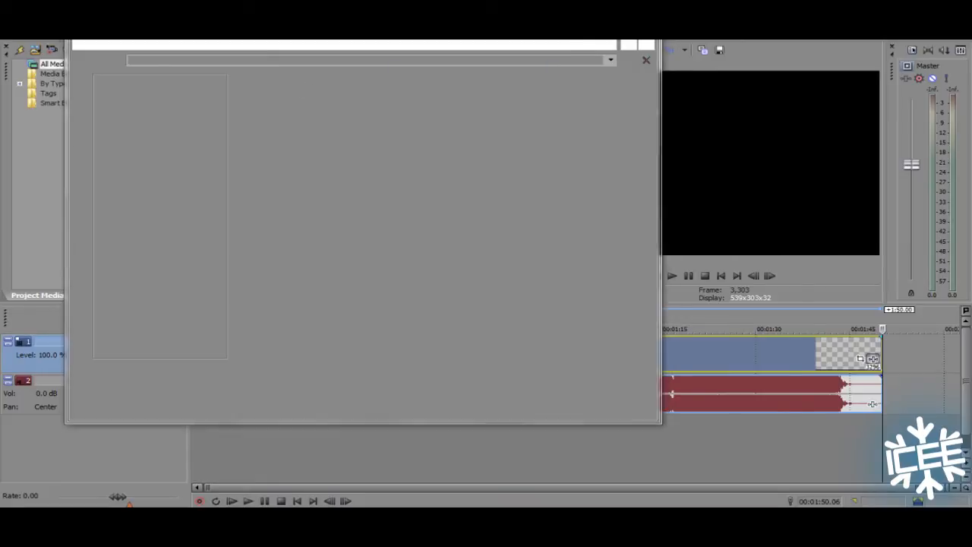
Step: Reopen the original multi-track FeaR Clone episode project via File > Open
left_click(645, 59)
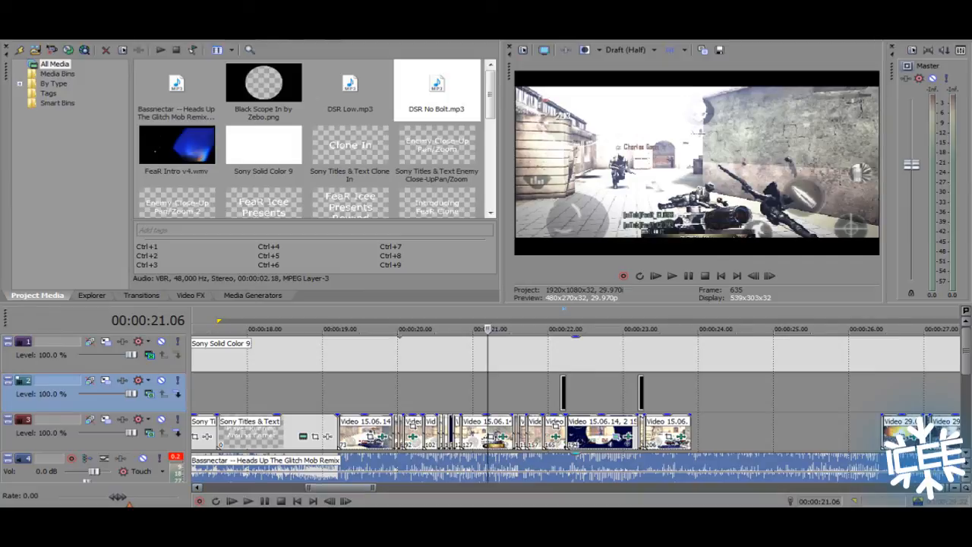
mouse_move(306, 465)
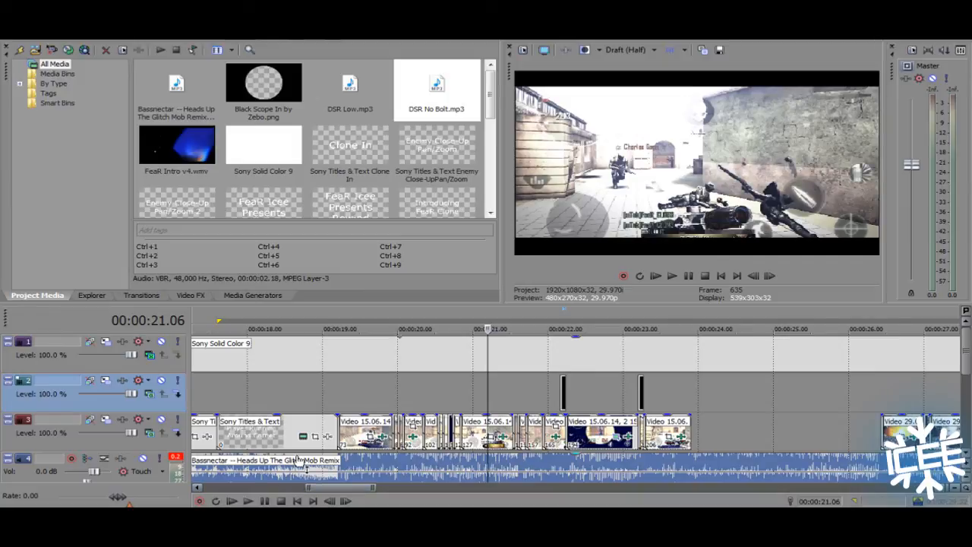